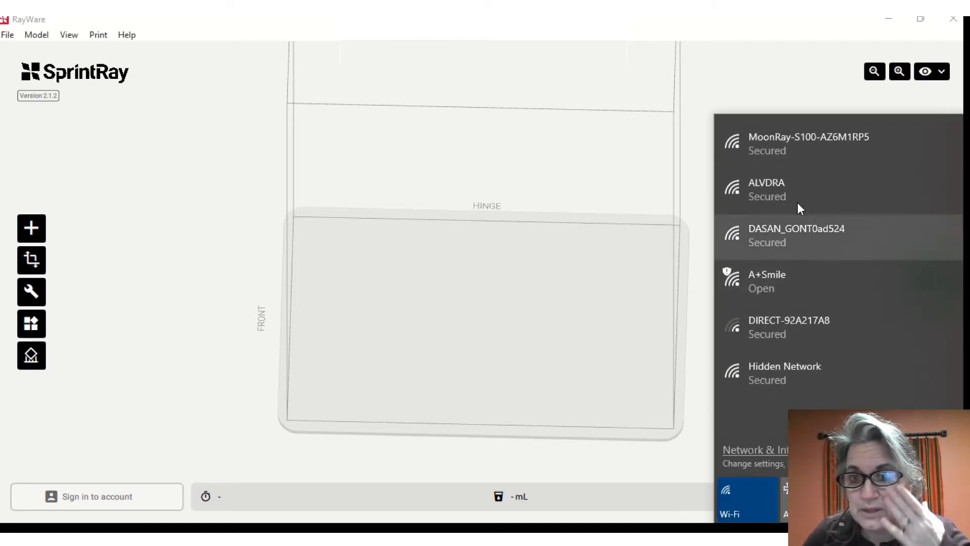
{"action": "mouse_move", "coordinate": [777, 210]}
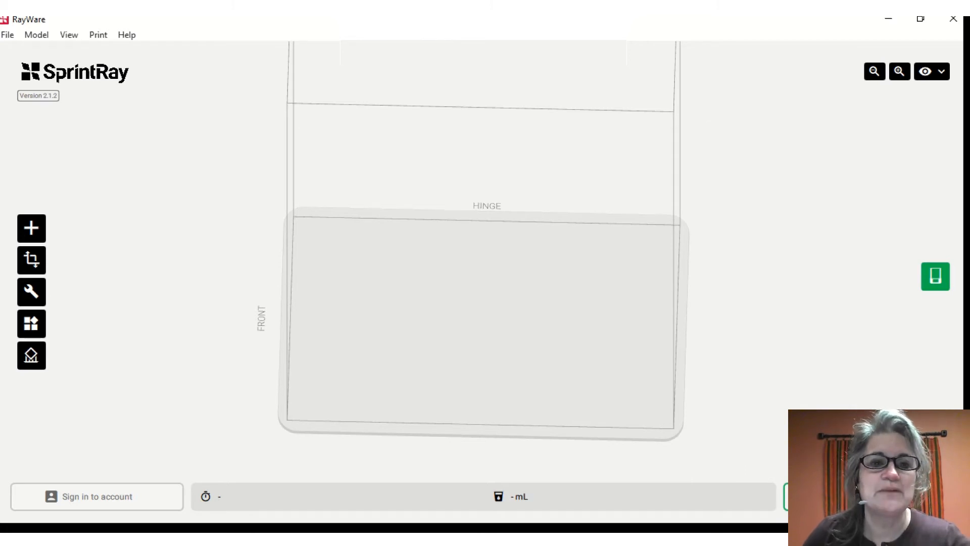
{"action": "mouse_move", "coordinate": [583, 147]}
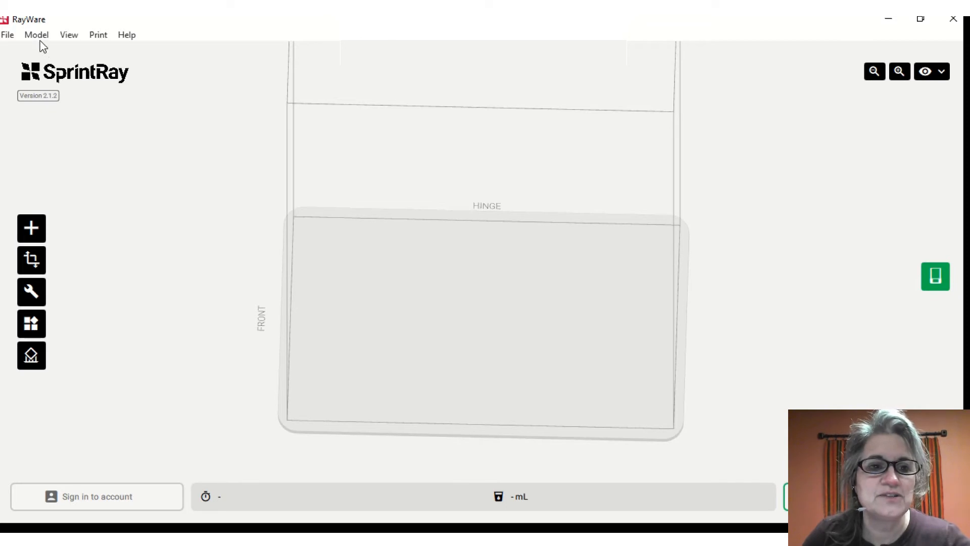
Add the tray models PostProcessing {Man1} and PostProcessing {Max1} from the test tray folder
{"action": "left_click", "coordinate": [36, 35]}
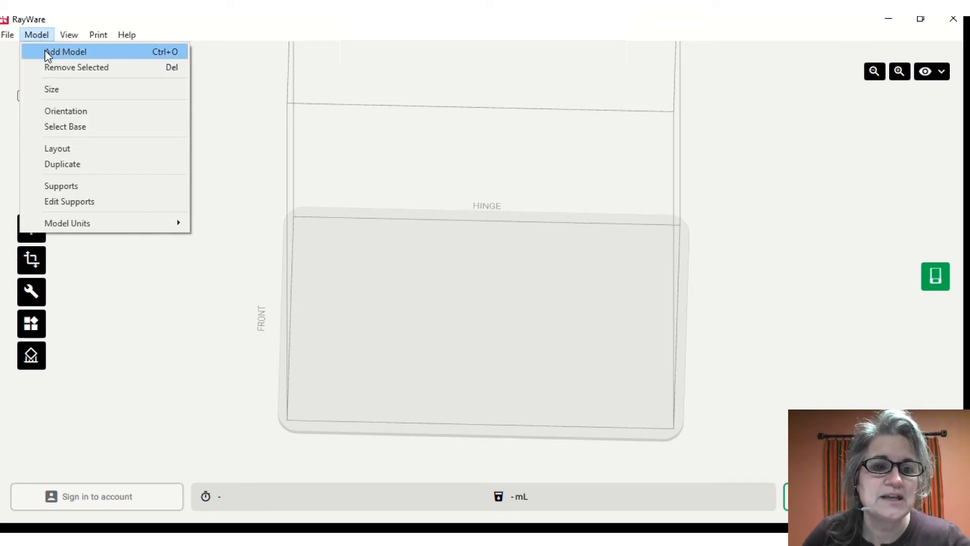
{"action": "left_click", "coordinate": [66, 52]}
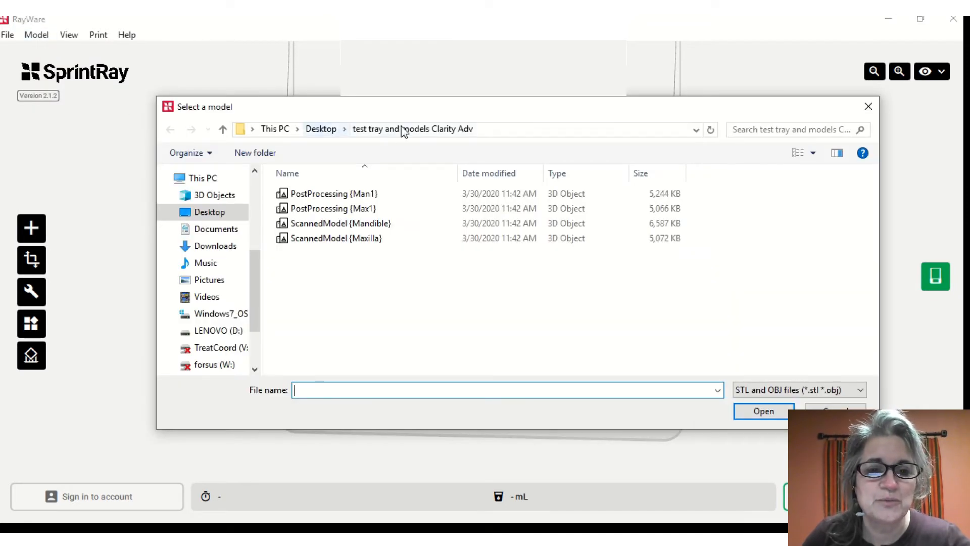
{"action": "left_click", "coordinate": [331, 193]}
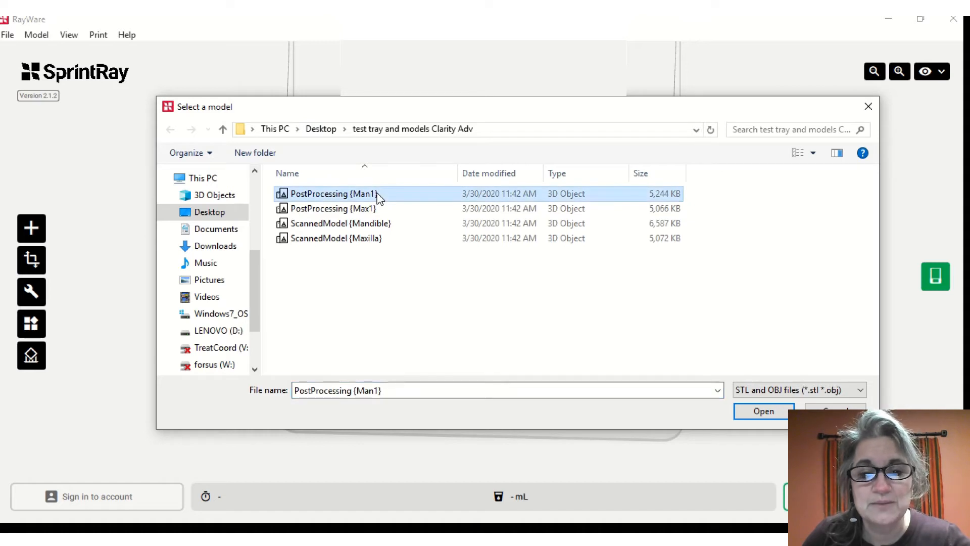
{"action": "left_click", "coordinate": [331, 209]}
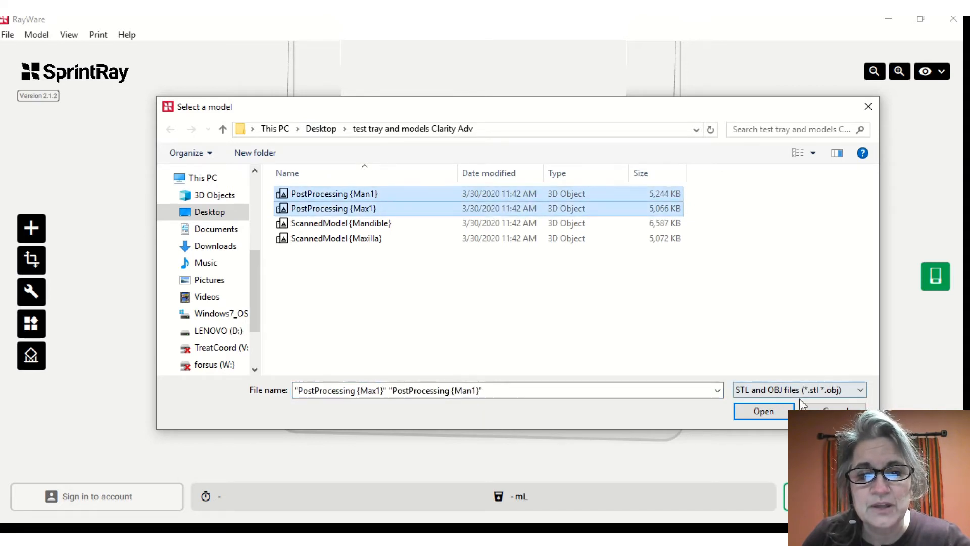
{"action": "left_click", "coordinate": [763, 411]}
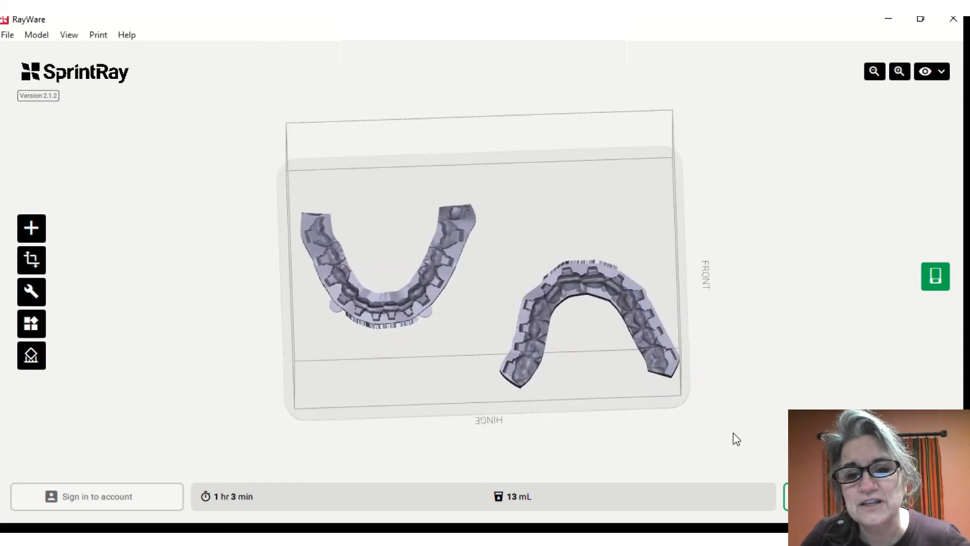
Select the lower Man1 tray, then the upper Max1 tray, to view their resin details
{"action": "left_click", "coordinate": [387, 267]}
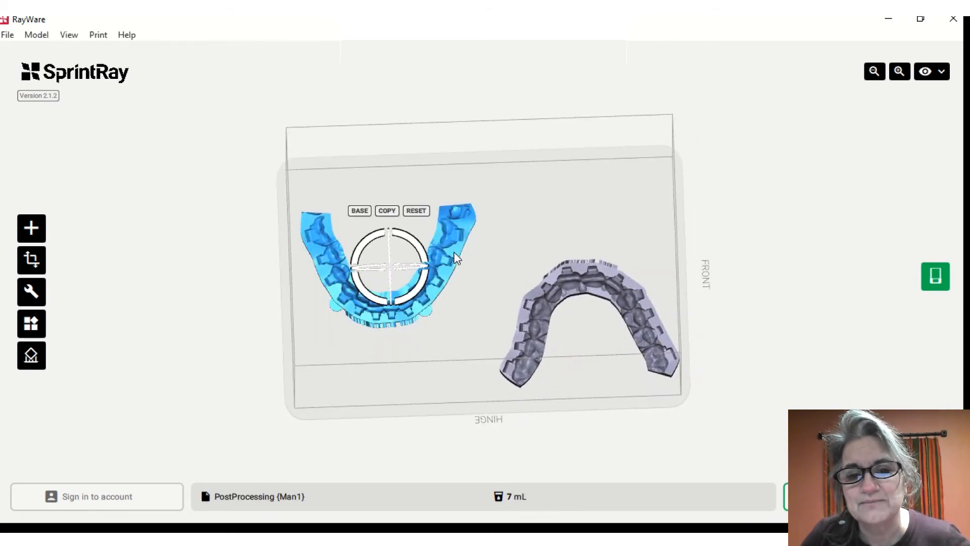
{"action": "left_click", "coordinate": [584, 315]}
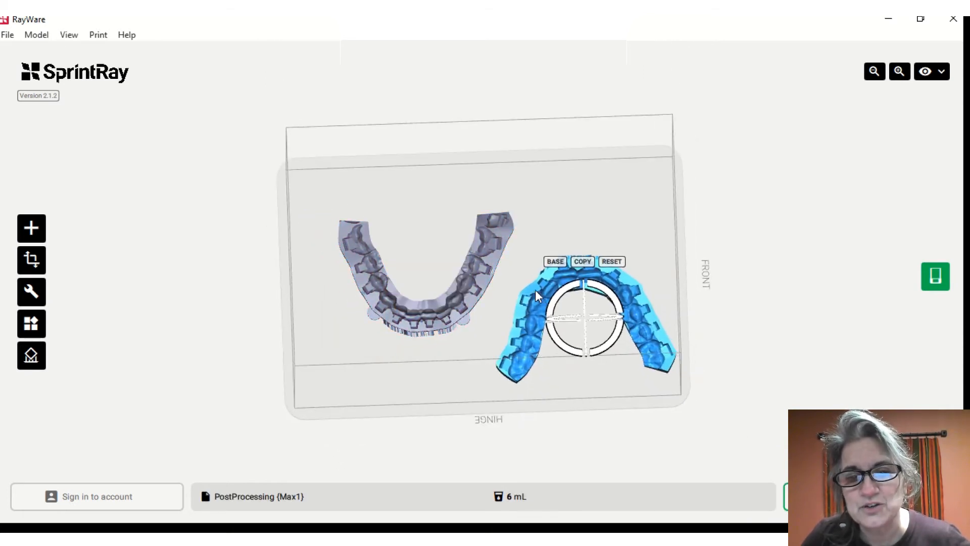